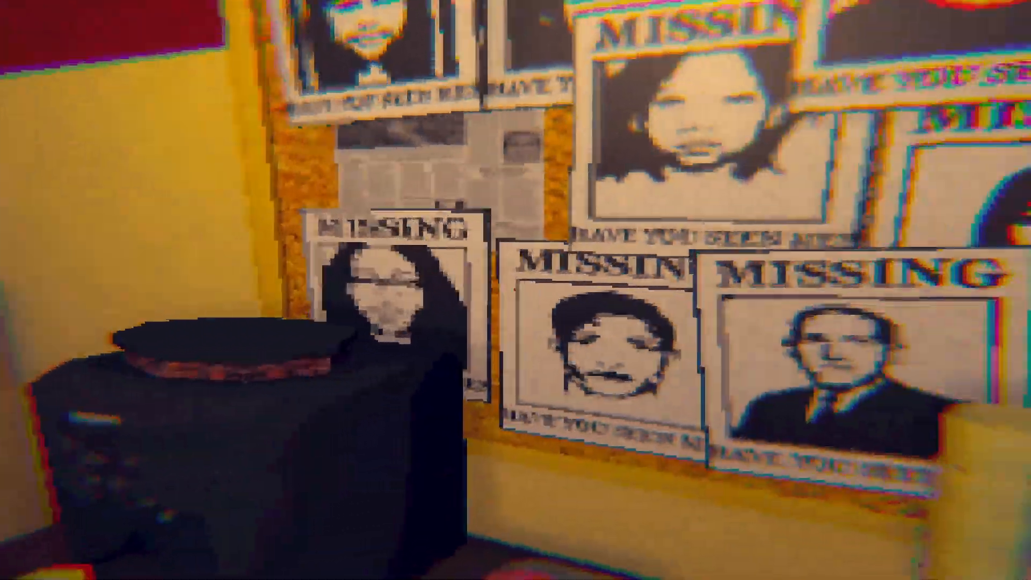
mouse_move(516, 290)
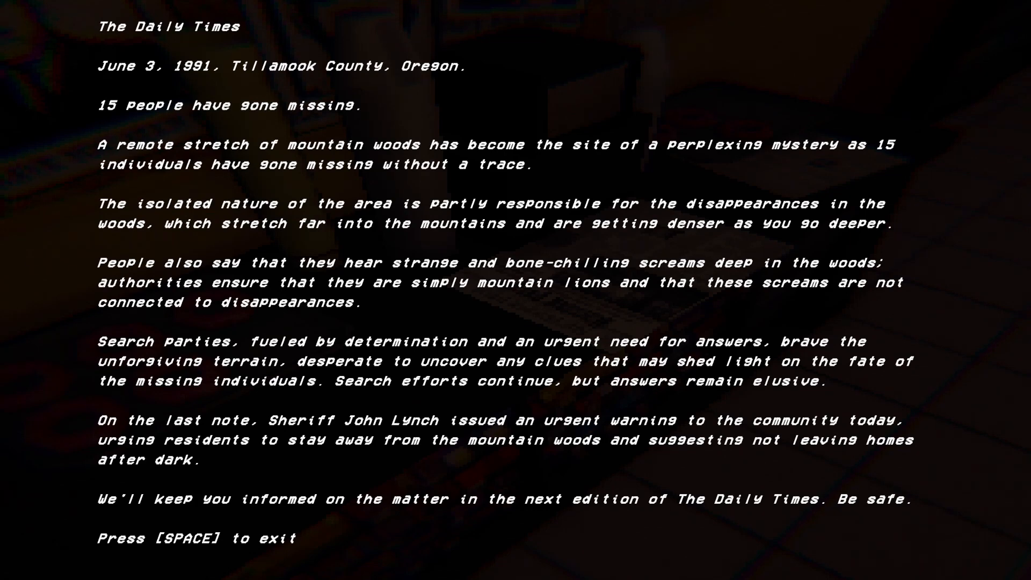
key("space")
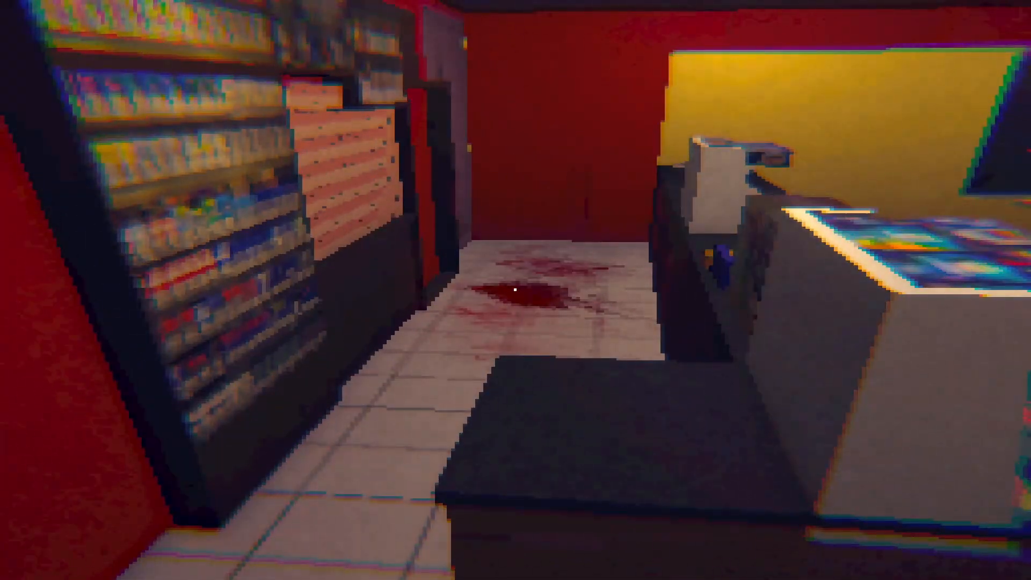
mouse_move(515, 290)
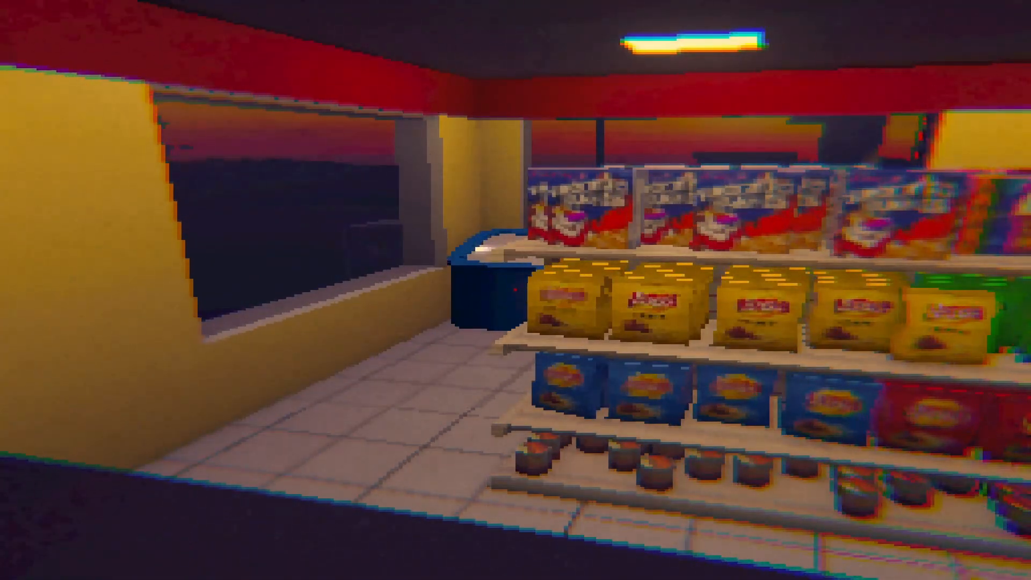
mouse_move(515, 290)
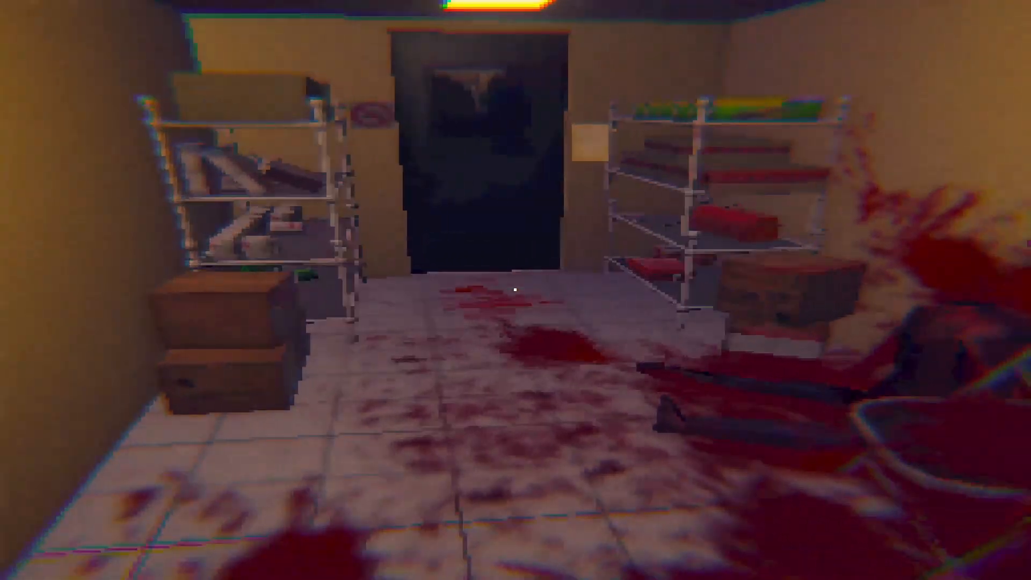
mouse_move(515, 290)
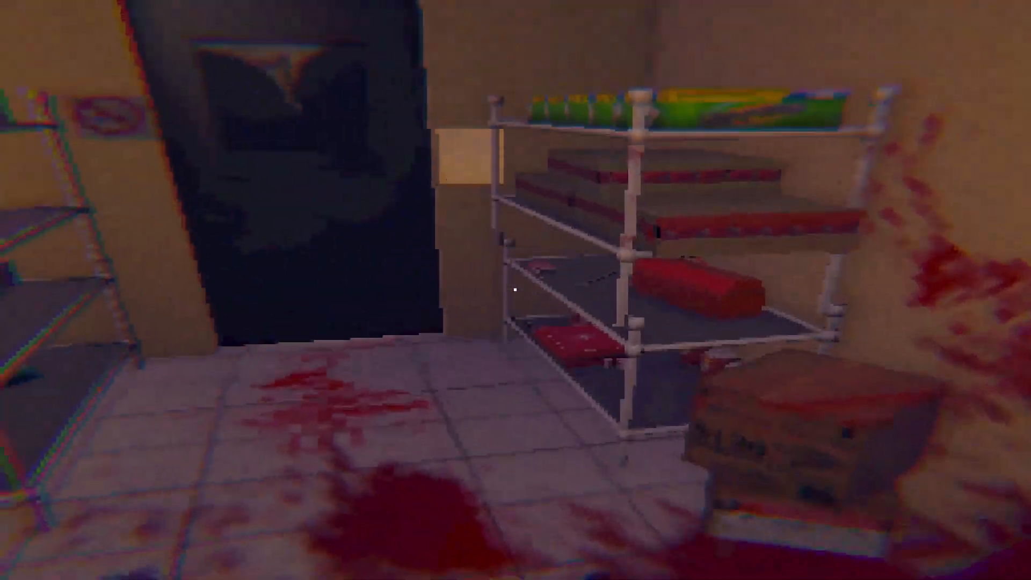
mouse_move(516, 290)
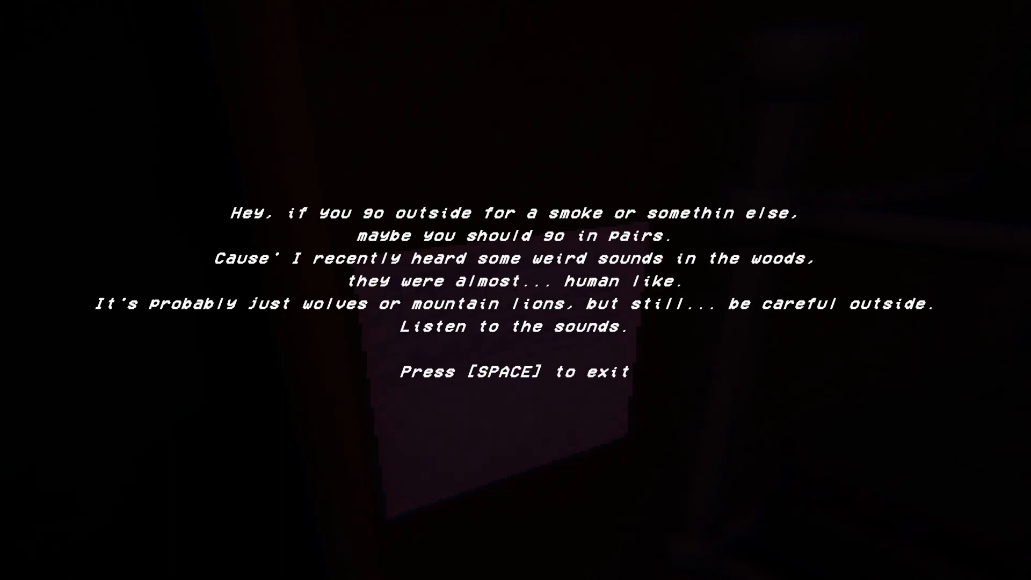
key("space")
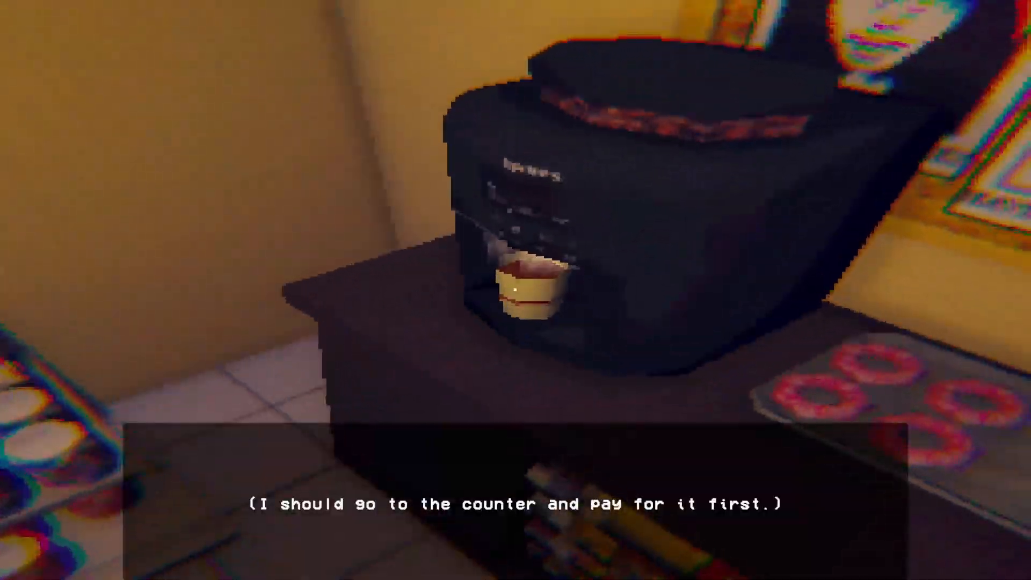
mouse_move(515, 290)
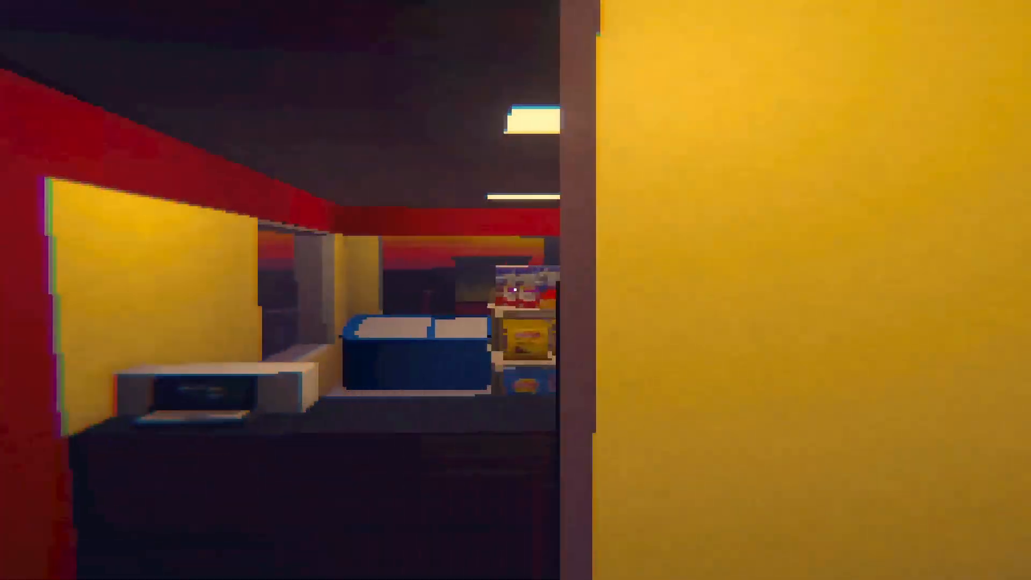
mouse_move(516, 290)
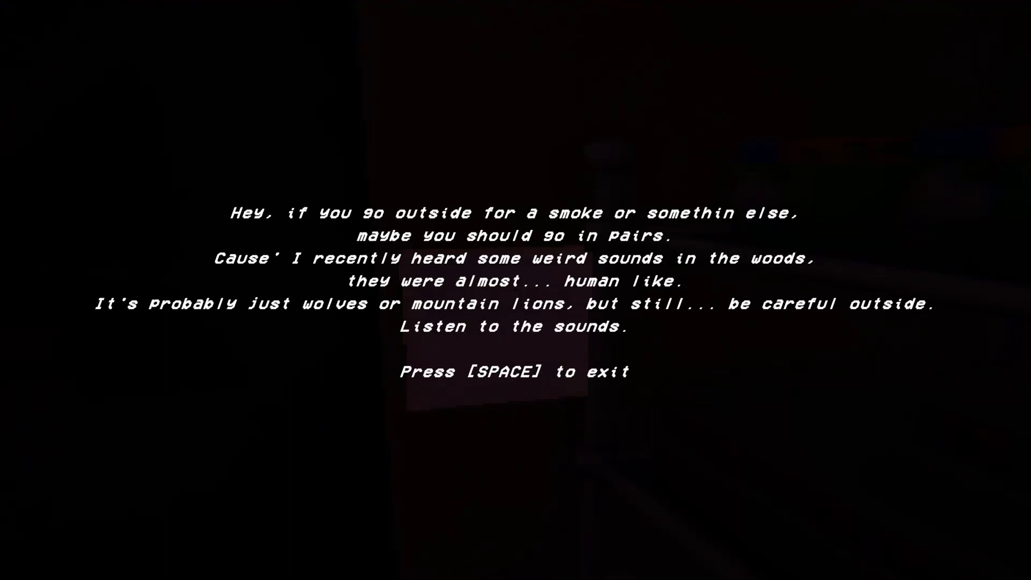
key("space")
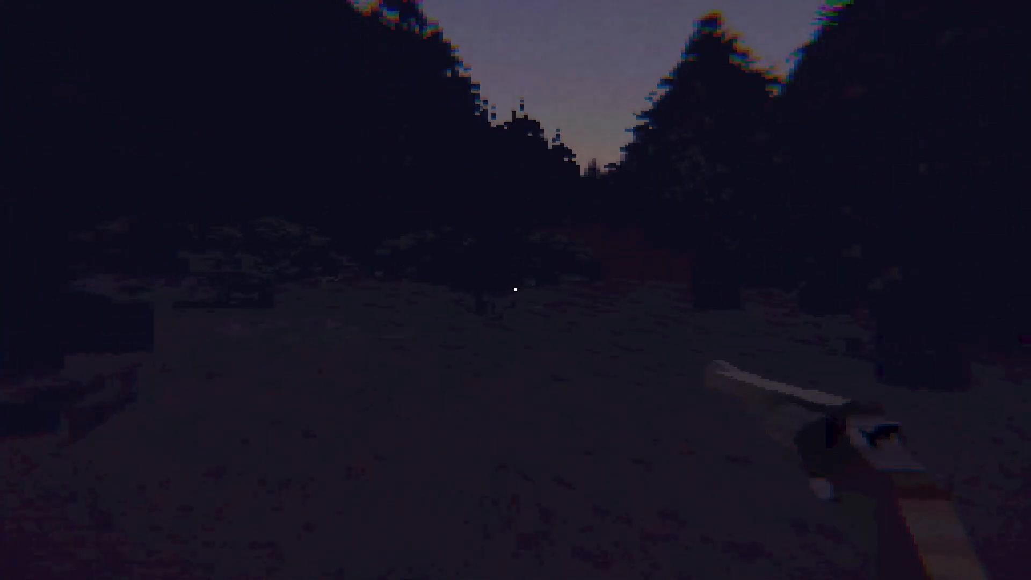
mouse_move(515, 290)
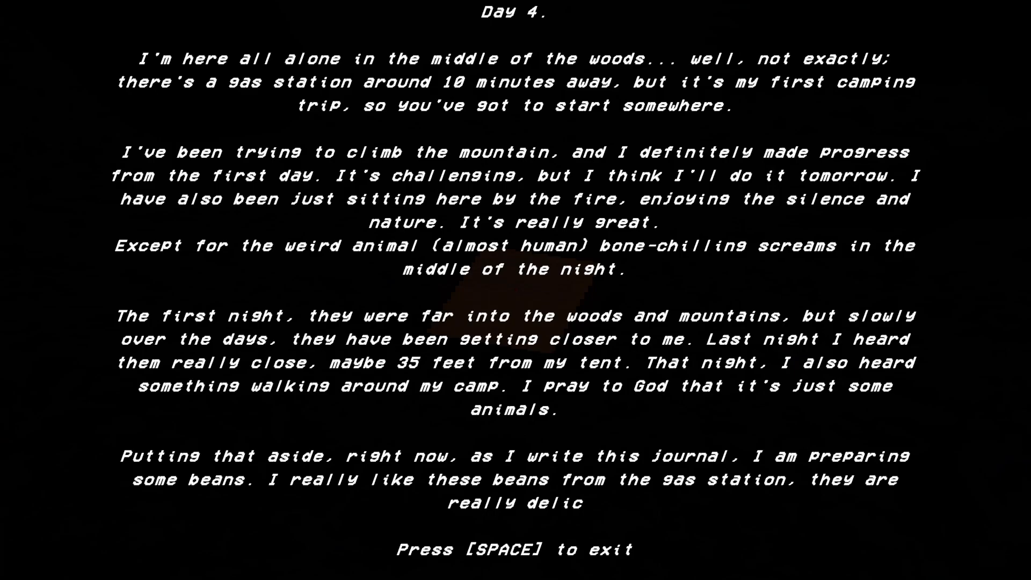
key("space")
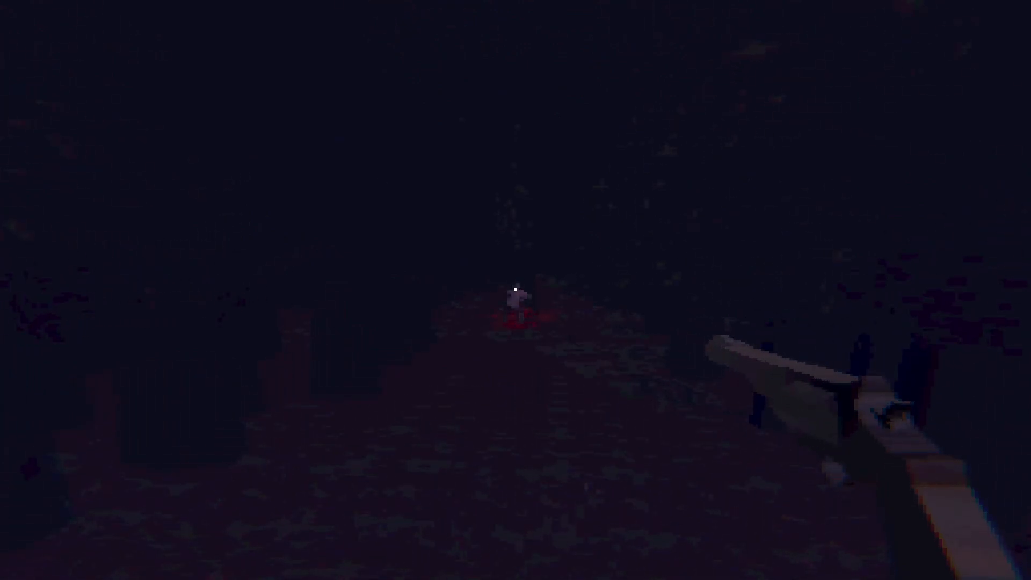
mouse_move(515, 289)
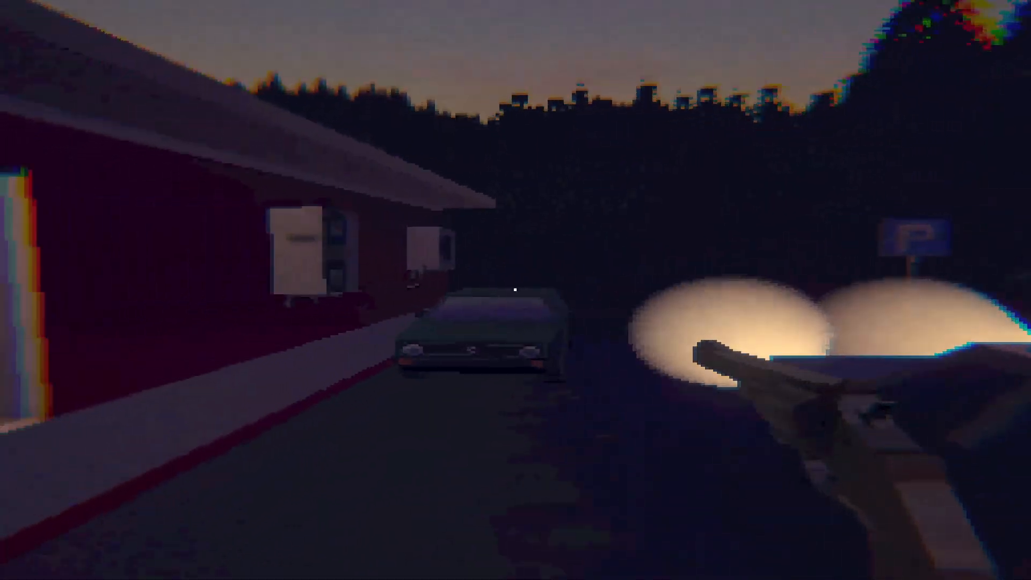
mouse_move(515, 290)
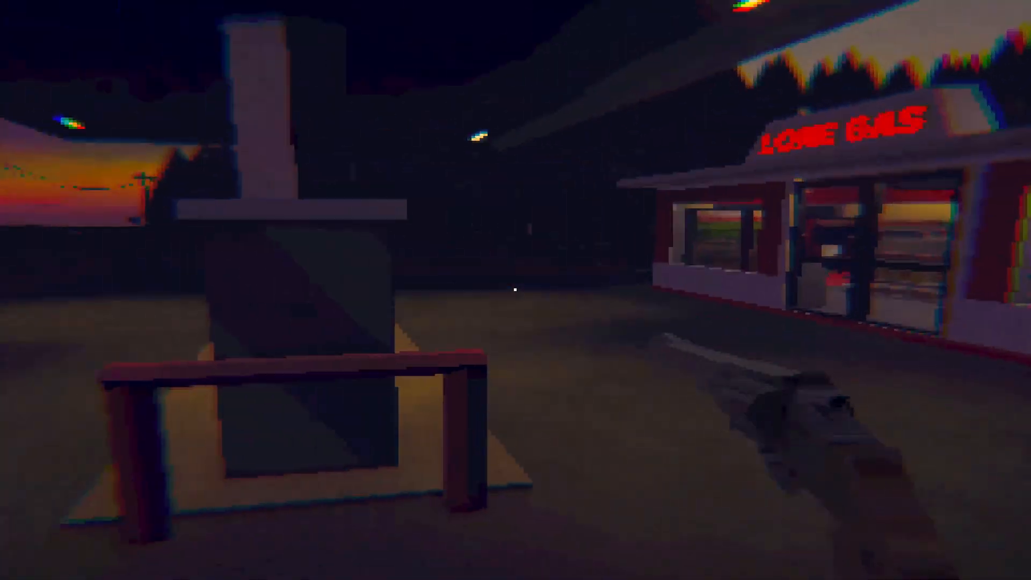